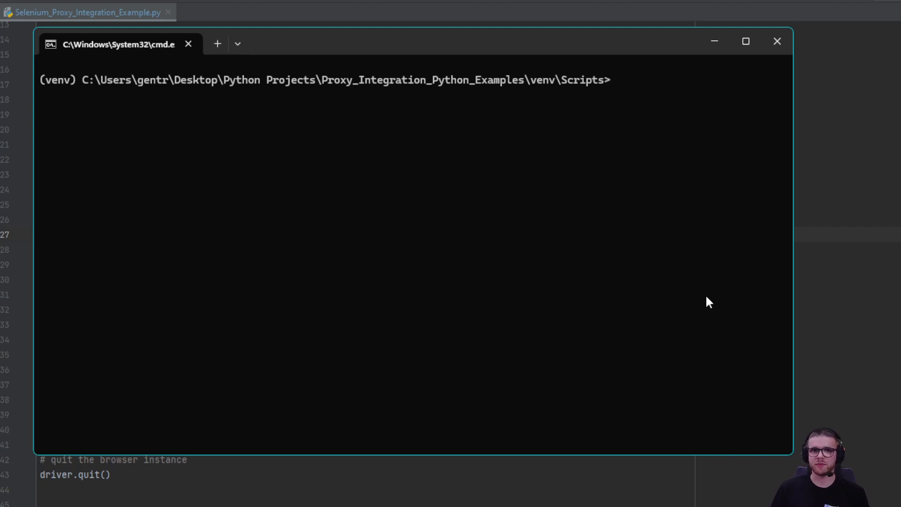
Step: Install selenium-wire and webdriver-manager into the venv with pip
text(pip install selenium-)
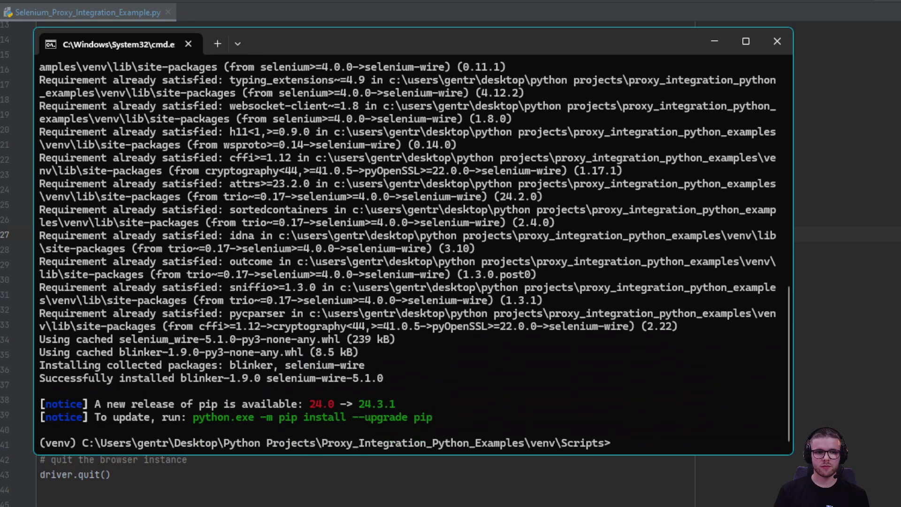
text(pip install webdriver-manager)
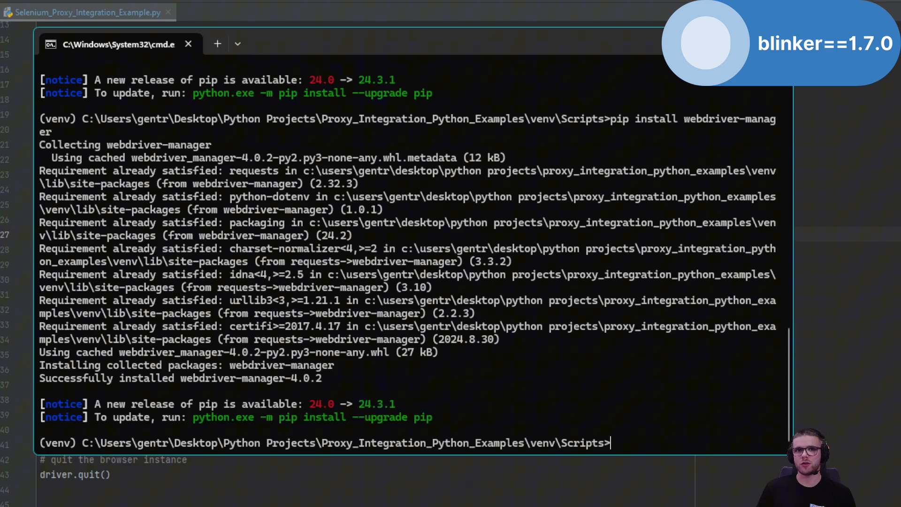
Step: Uninstall blinker 1.9.0 and install blinker==1.7.0 with pip
text(pip uninstall blinker)
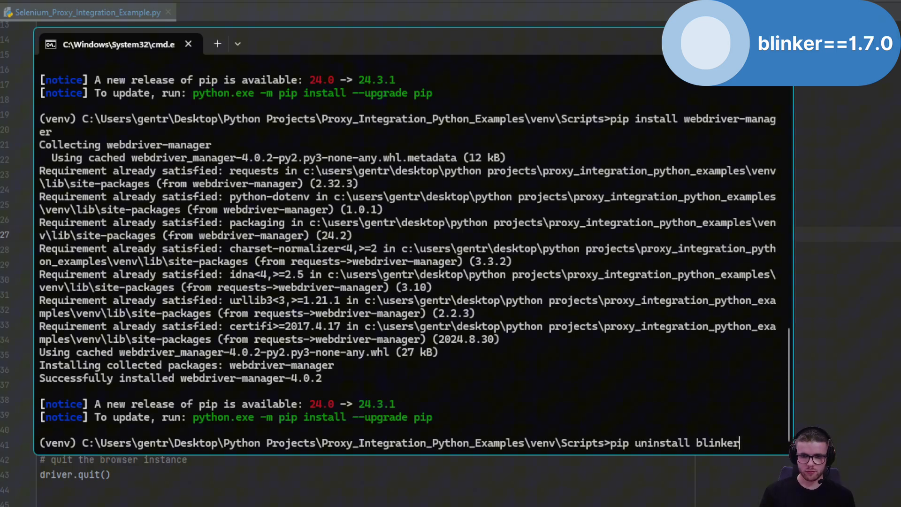
key(Enter)
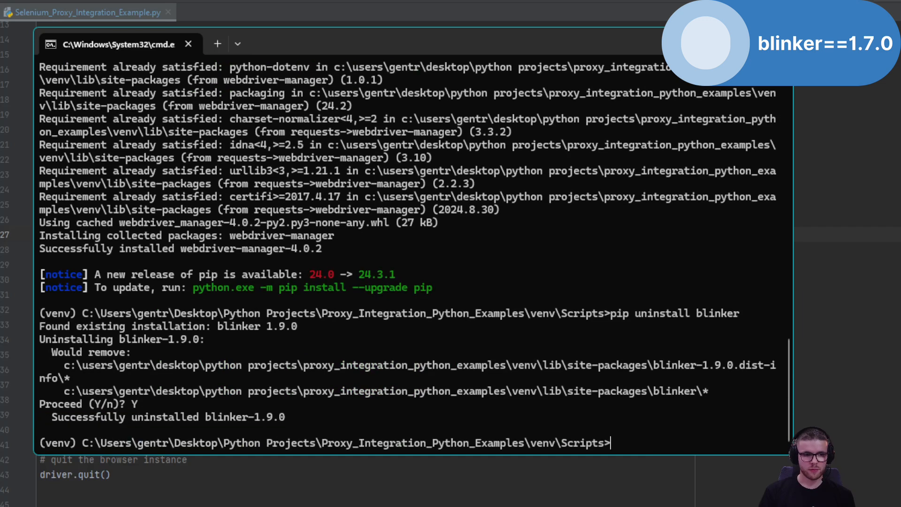
text(pip install blinker)
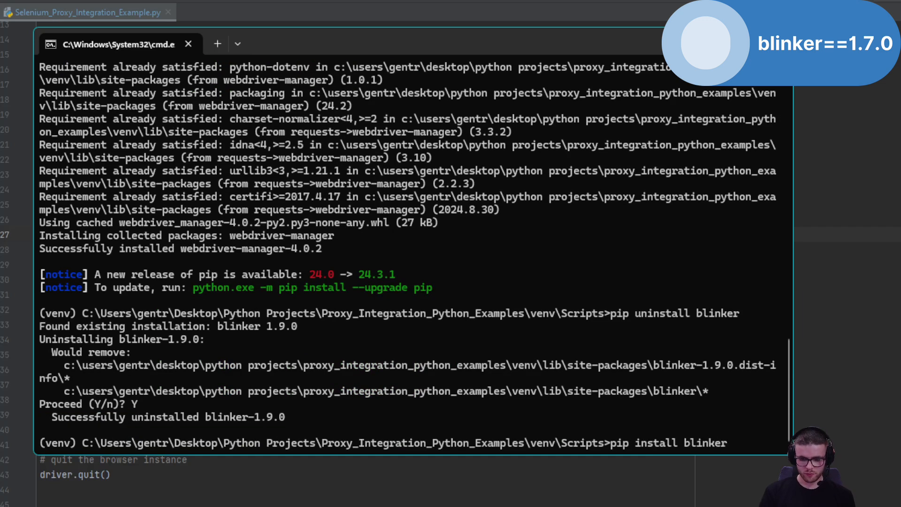
text(==1.7.0)
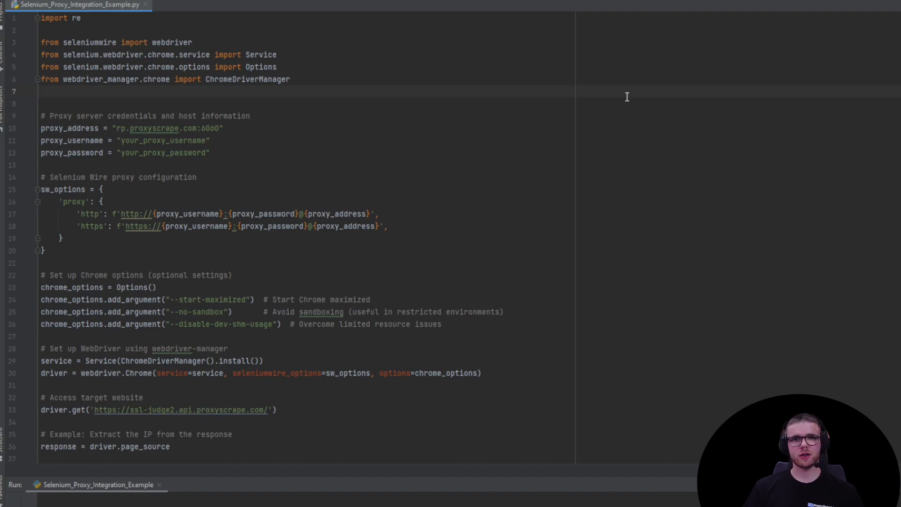
mouse_move(629, 102)
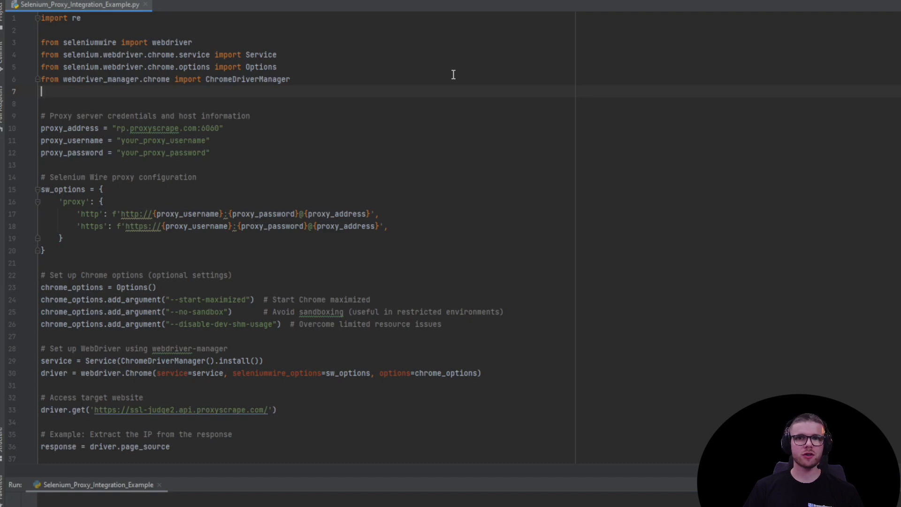
mouse_move(473, 42)
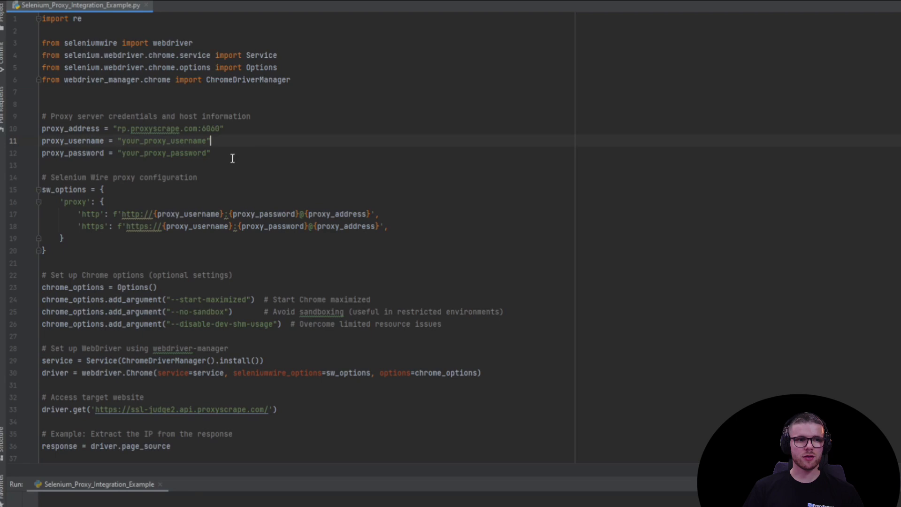
double_click(68, 128)
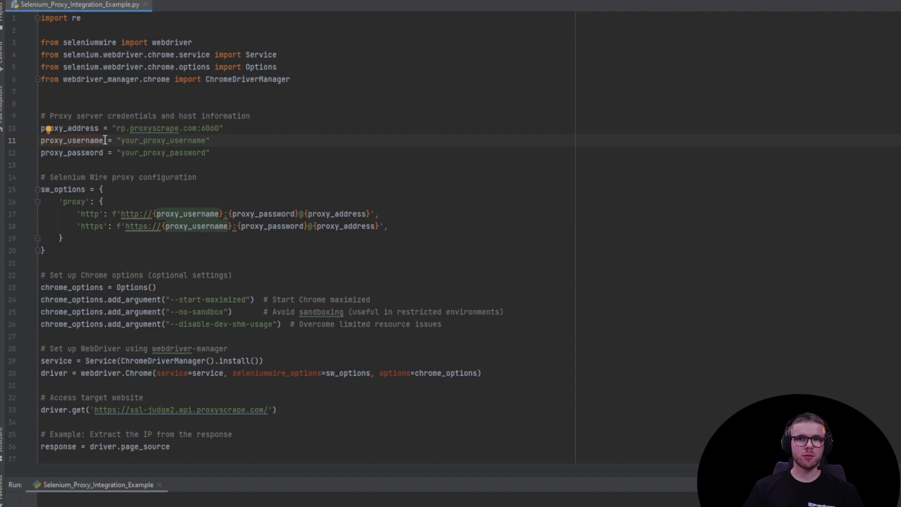
double_click(70, 141)
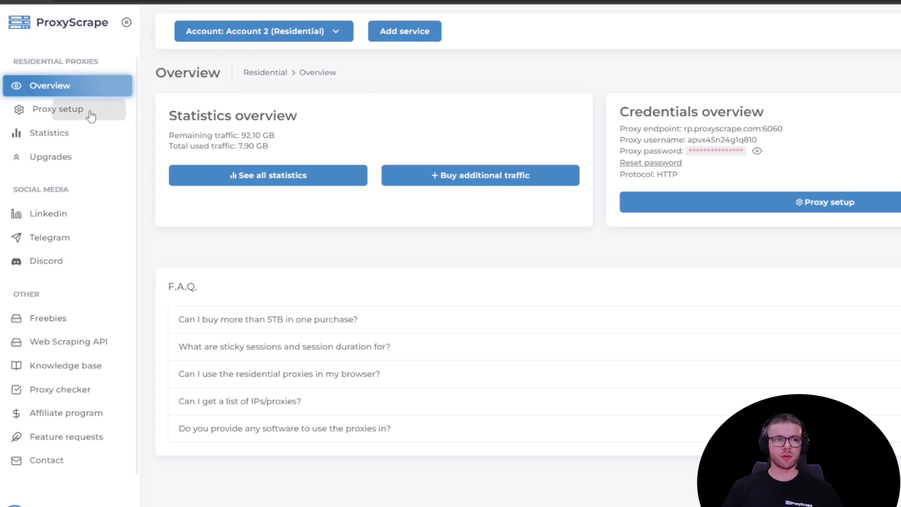
click(58, 109)
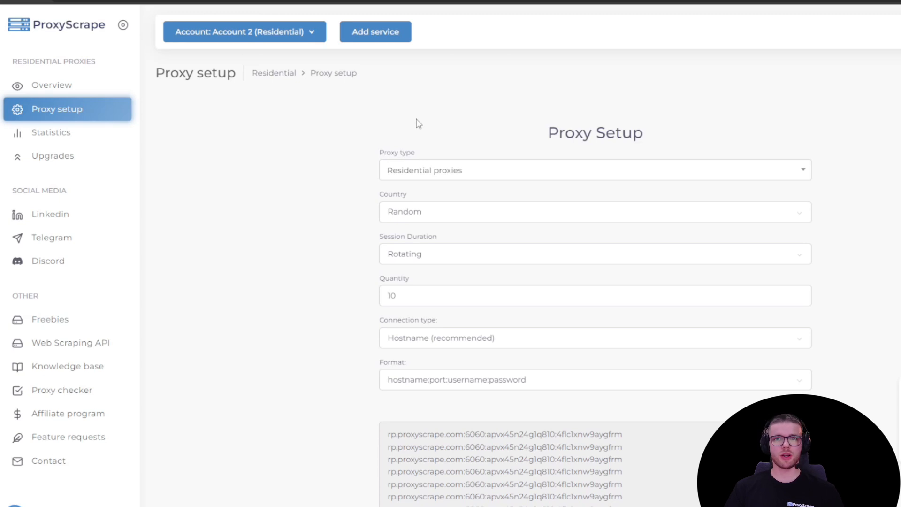
mouse_move(496, 146)
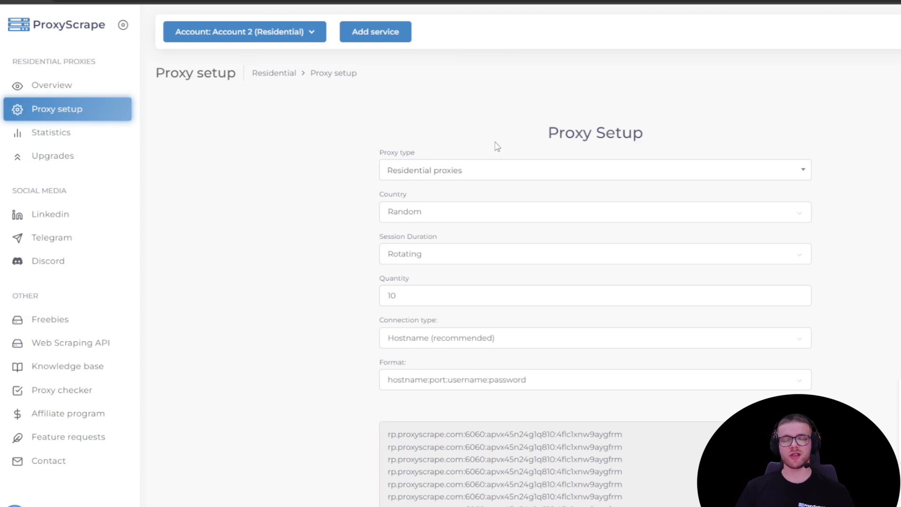
mouse_move(487, 150)
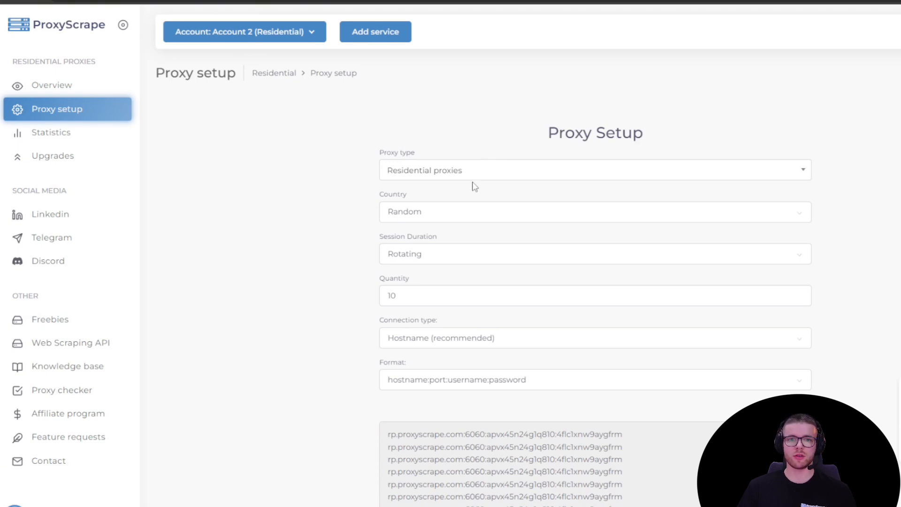
mouse_move(442, 281)
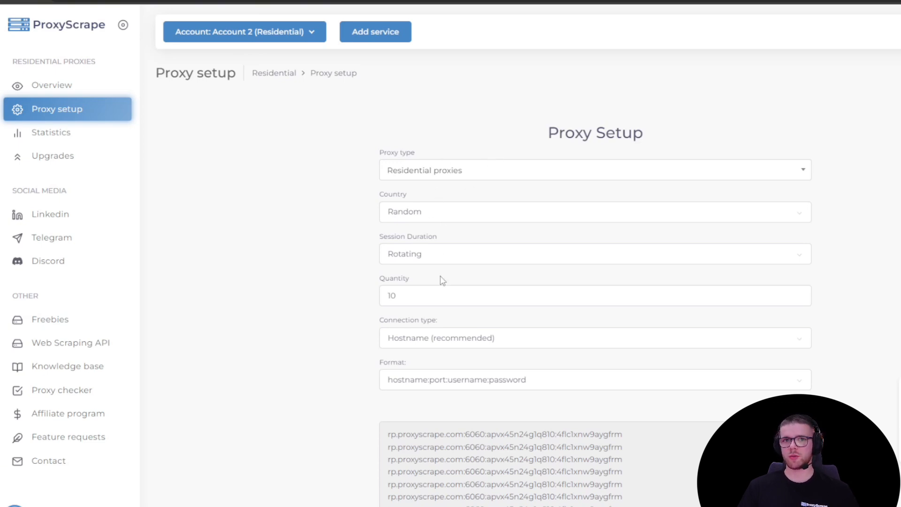
mouse_move(465, 223)
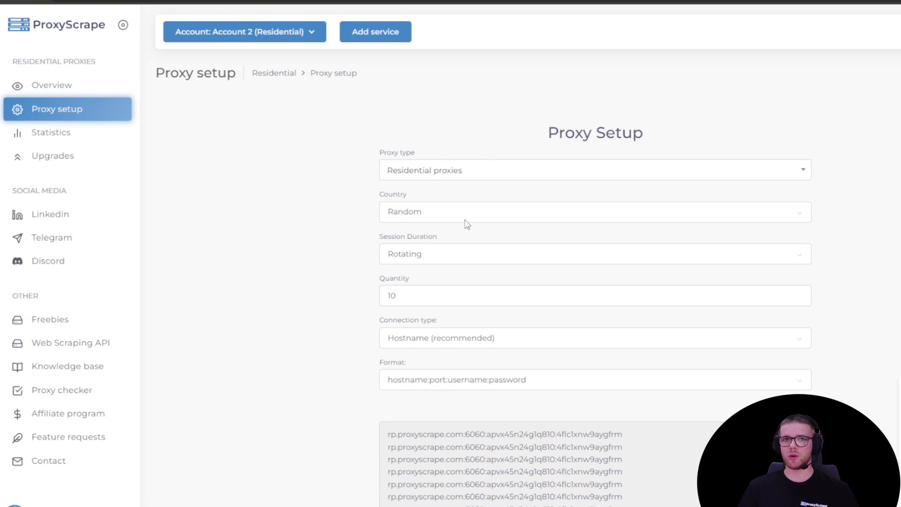
mouse_move(314, 206)
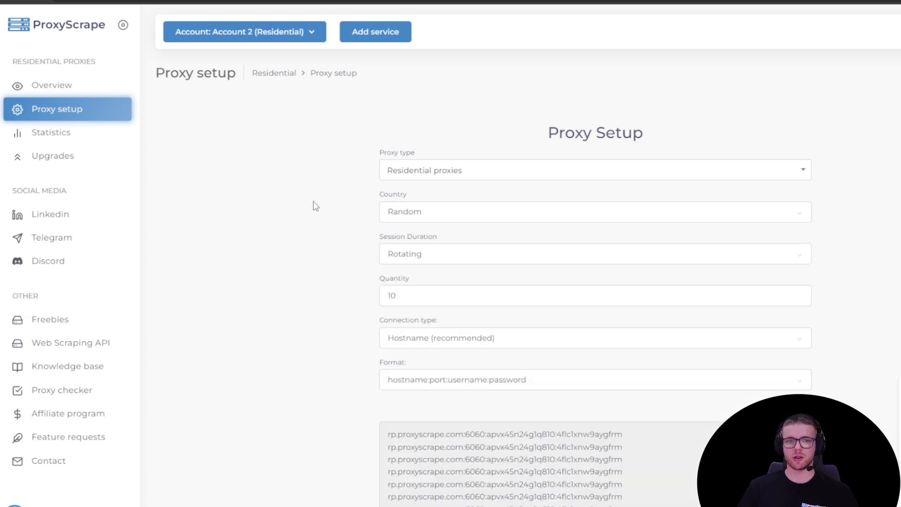
click(595, 266)
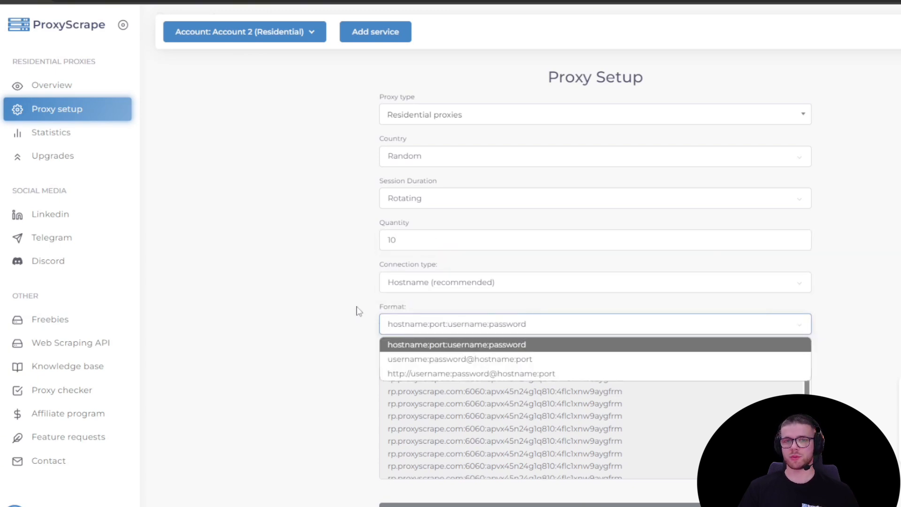
click(458, 344)
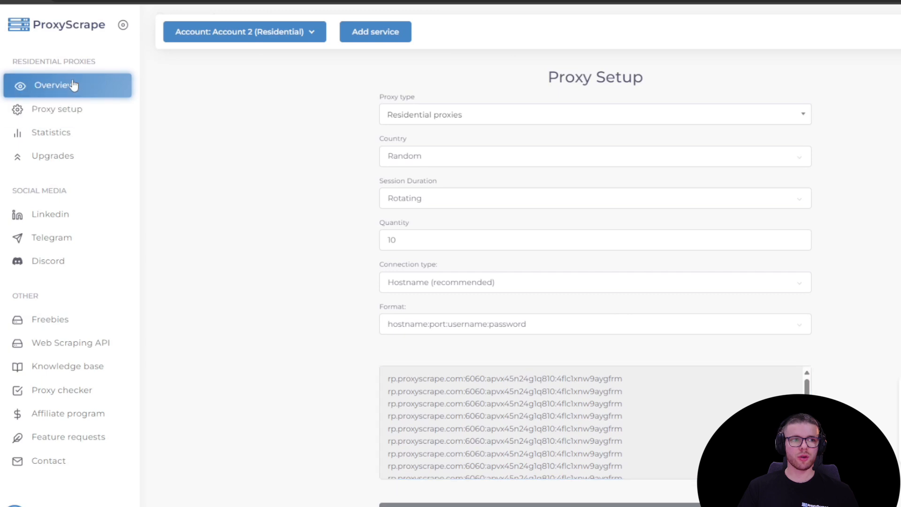
click(56, 84)
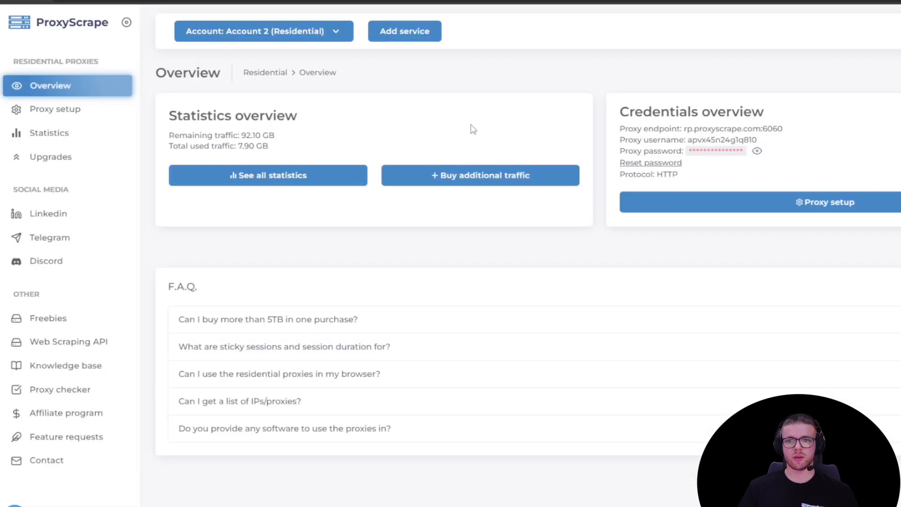
double_click(724, 138)
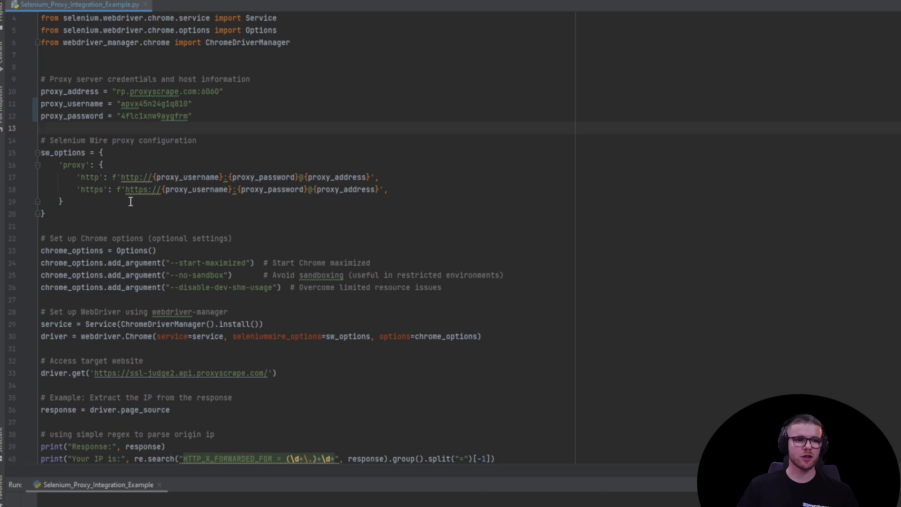
mouse_move(171, 167)
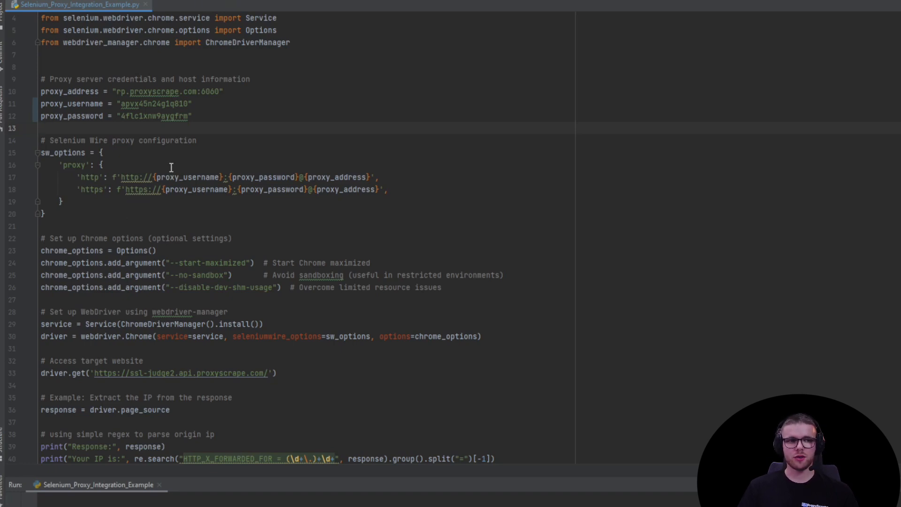
mouse_move(199, 190)
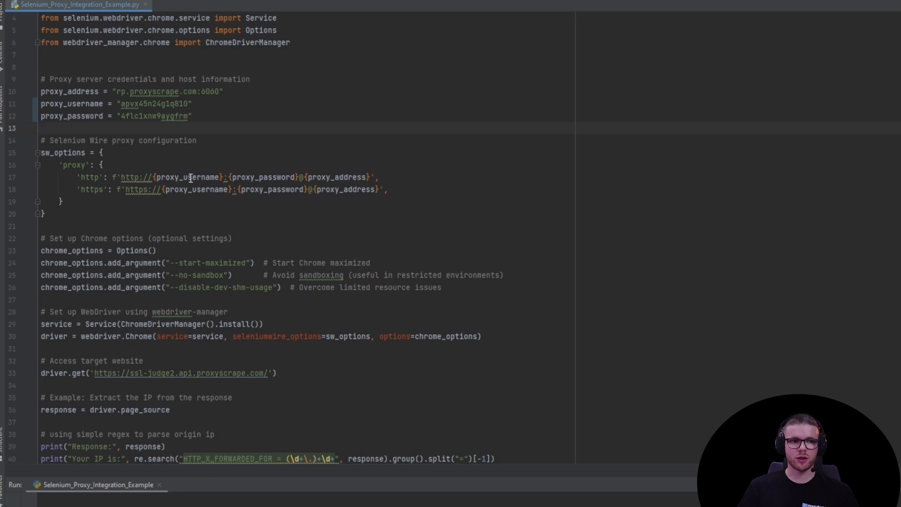
mouse_move(481, 176)
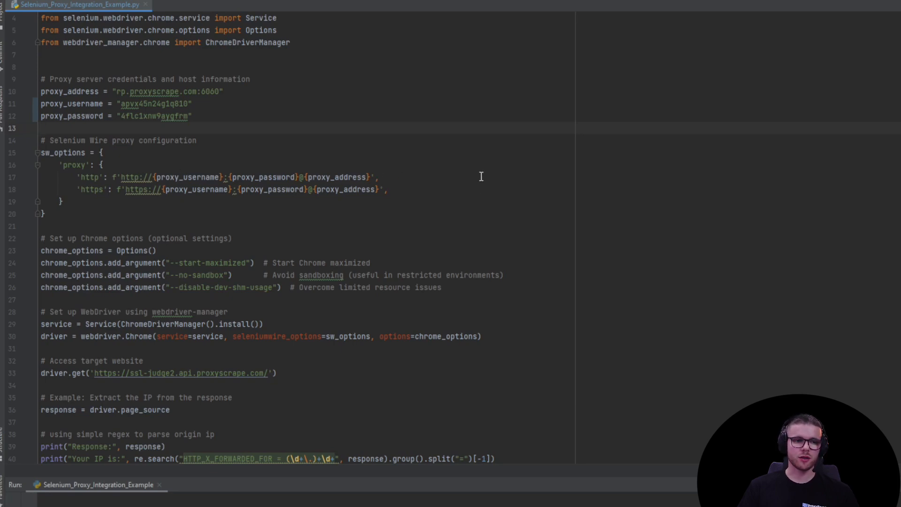
scroll(down, 3)
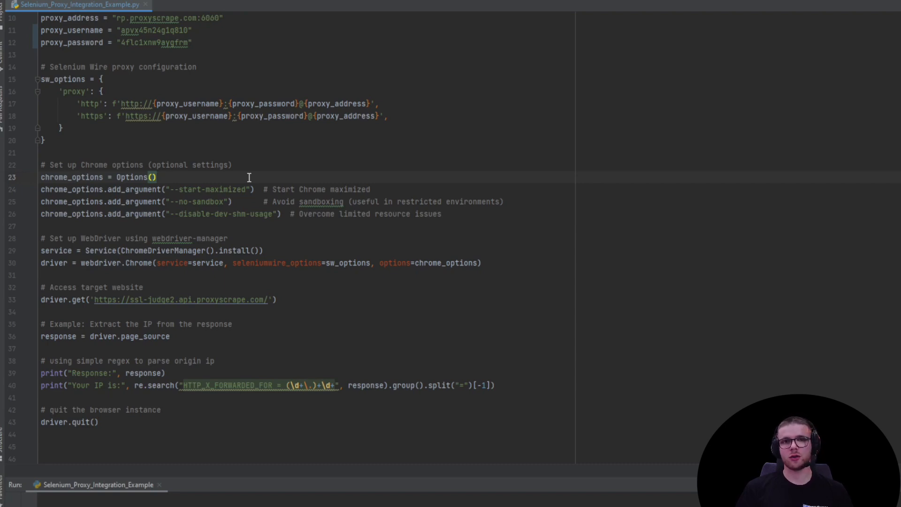
mouse_move(660, 159)
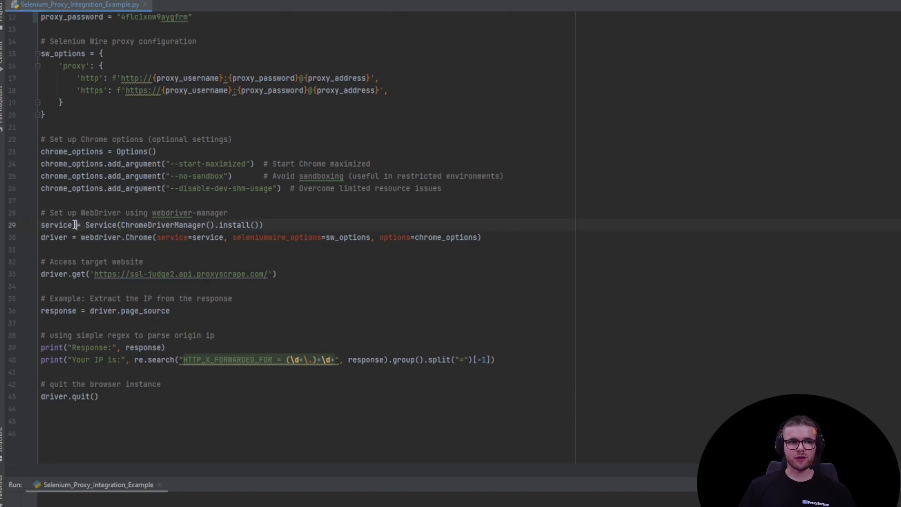
double_click(56, 225)
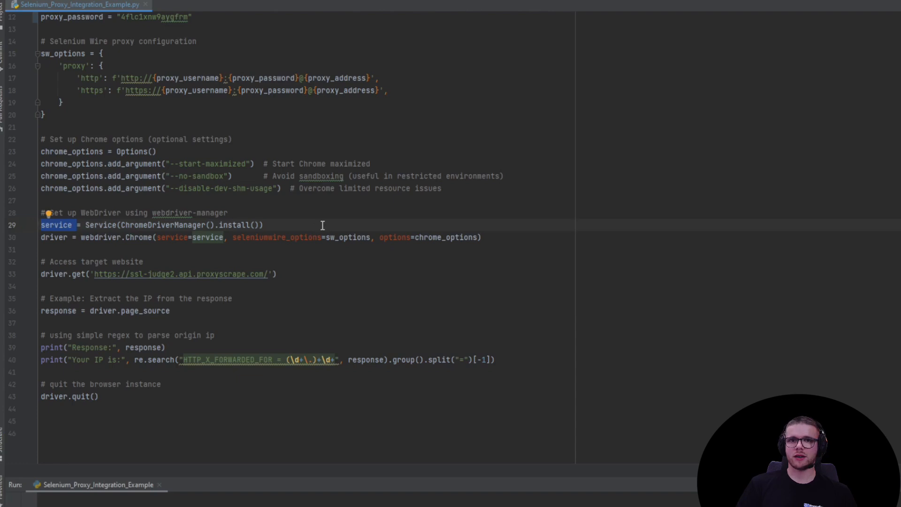
mouse_move(394, 216)
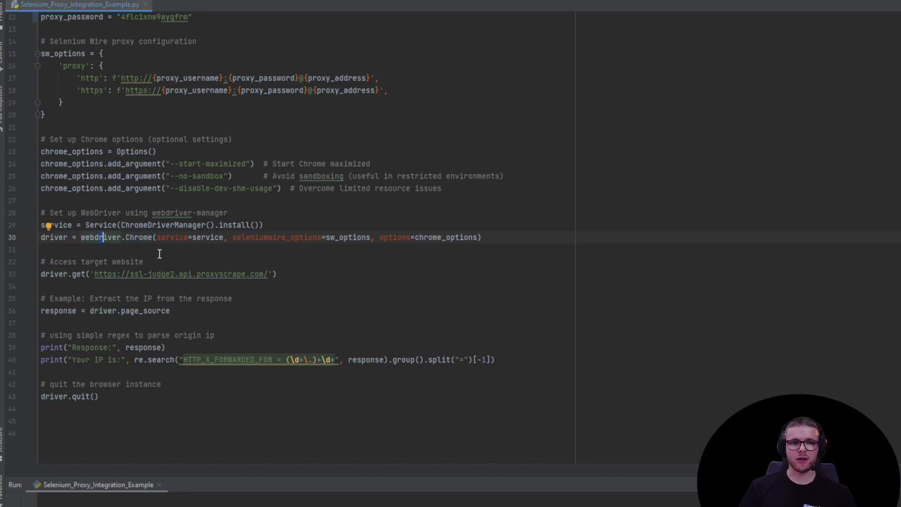
mouse_move(212, 274)
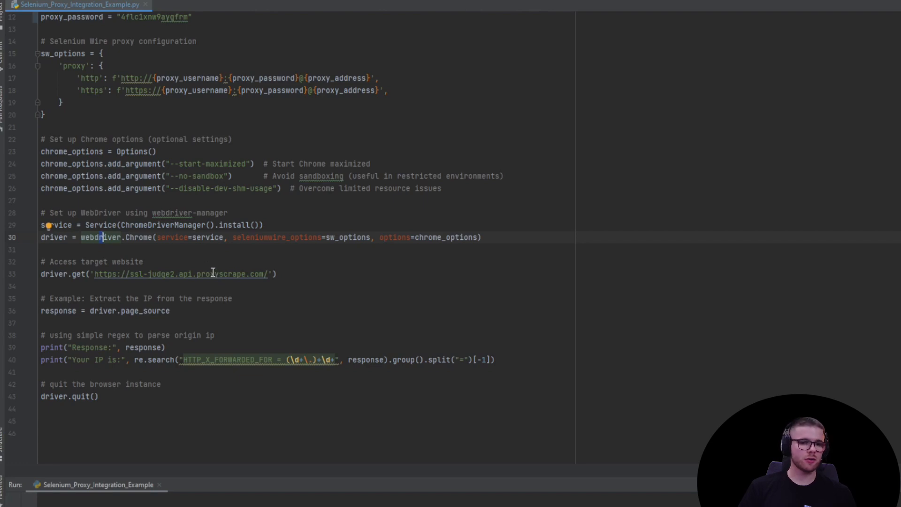
mouse_move(317, 214)
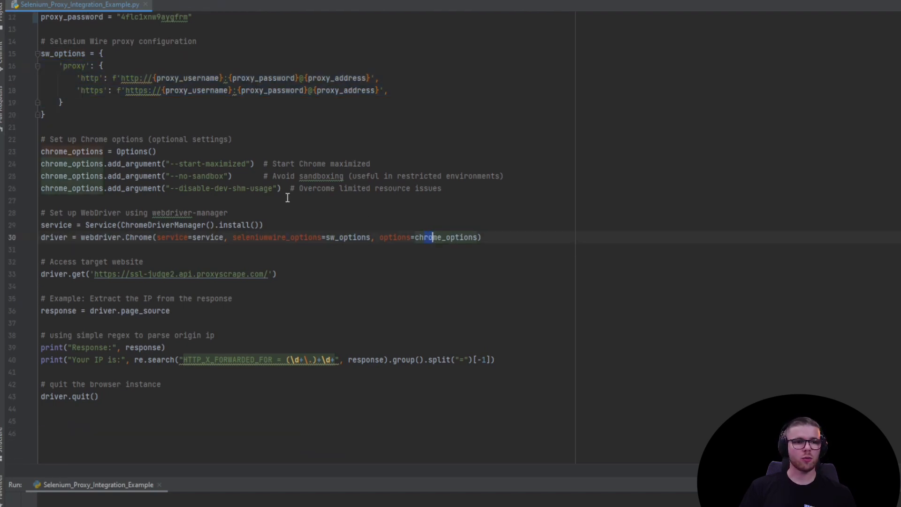
drag(40, 139, 282, 188)
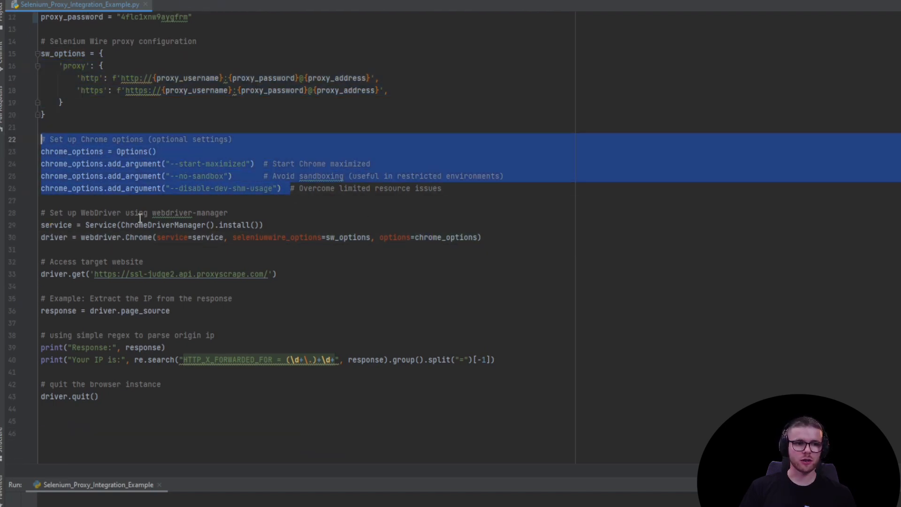
click(79, 280)
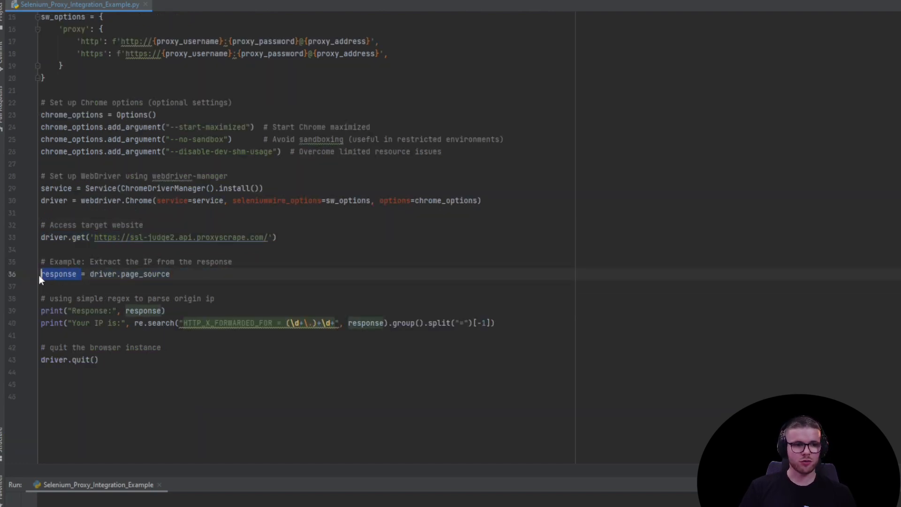
double_click(143, 311)
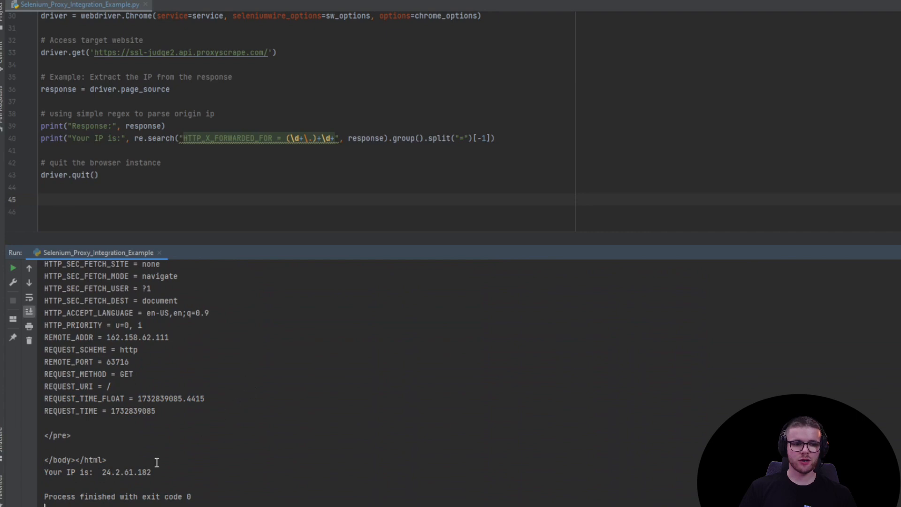
triple_click(94, 471)
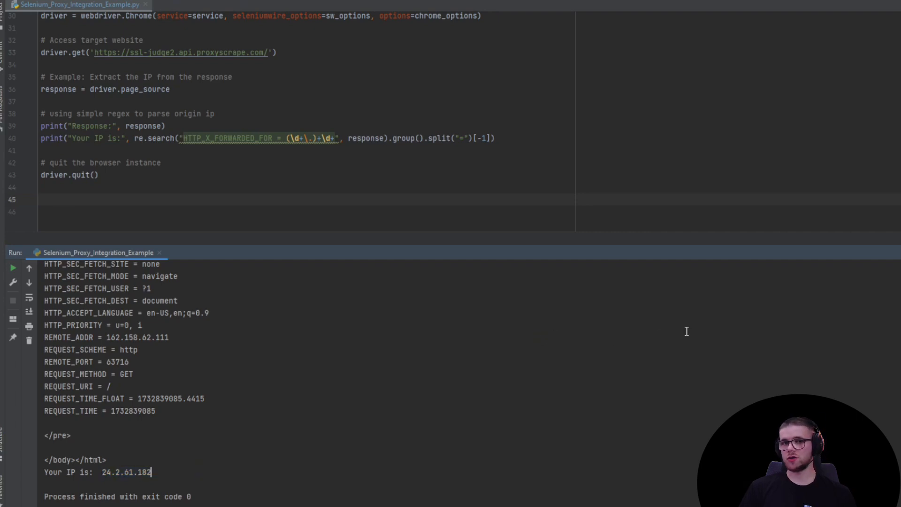
mouse_move(712, 328)
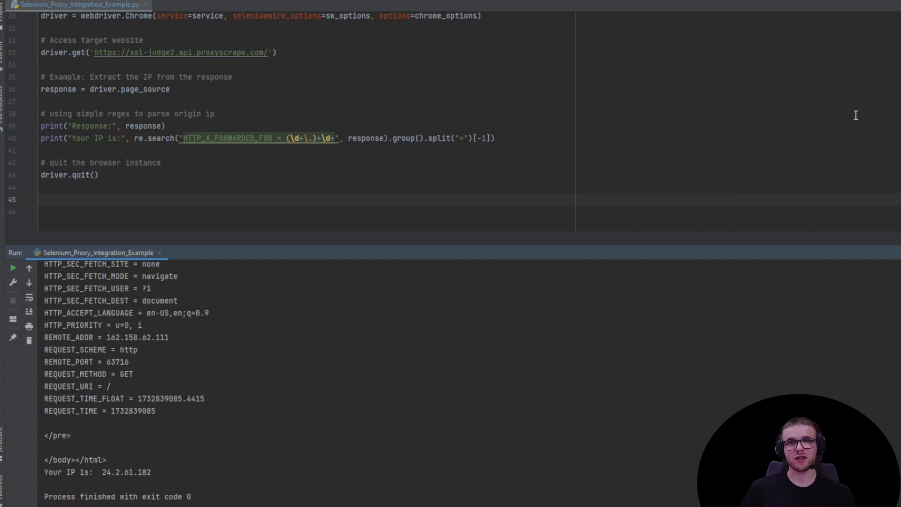
click(12, 268)
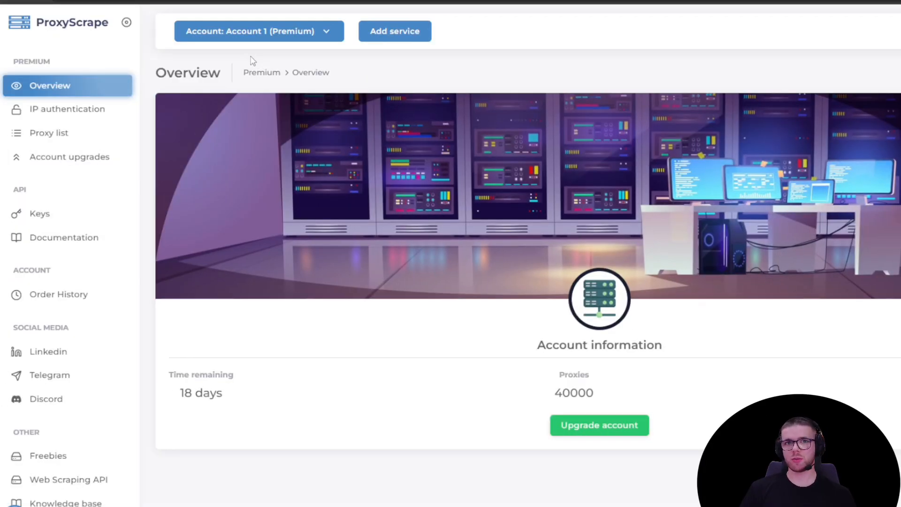
mouse_move(84, 117)
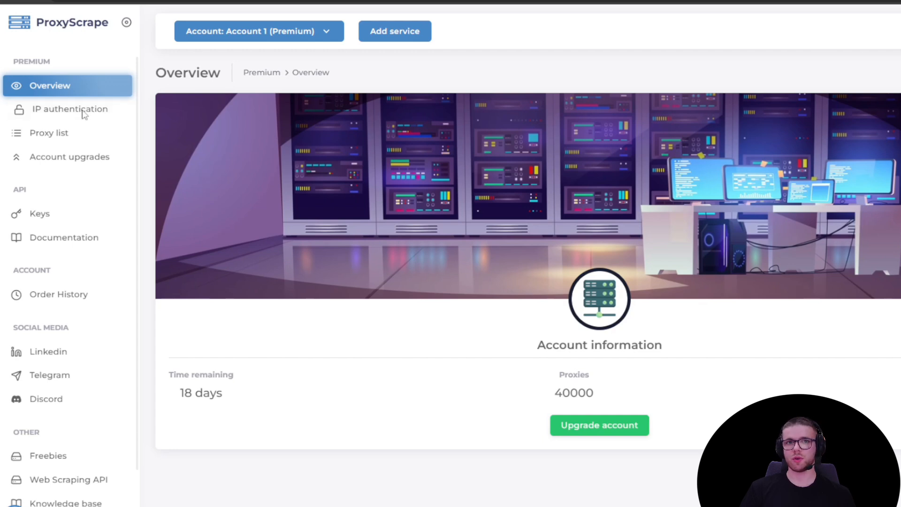
Step: Add and save this computer's IP on the IP authentication page
click(70, 109)
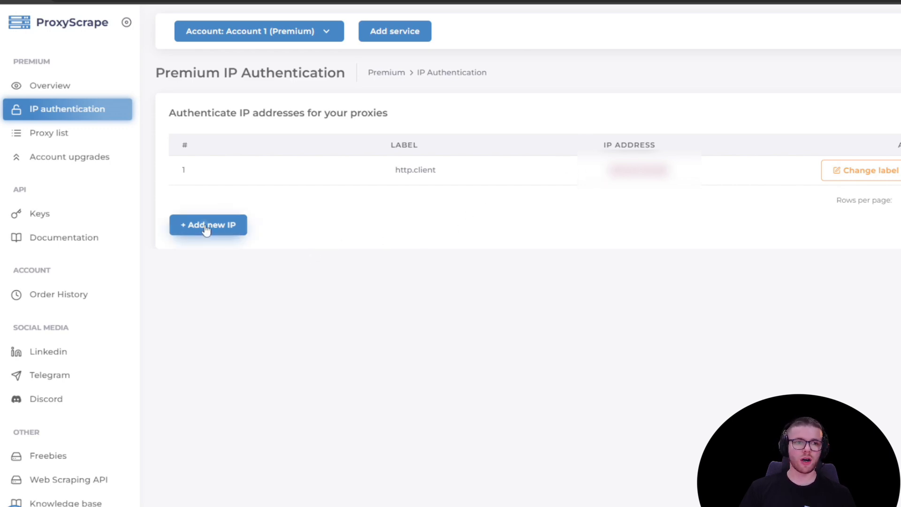
click(208, 225)
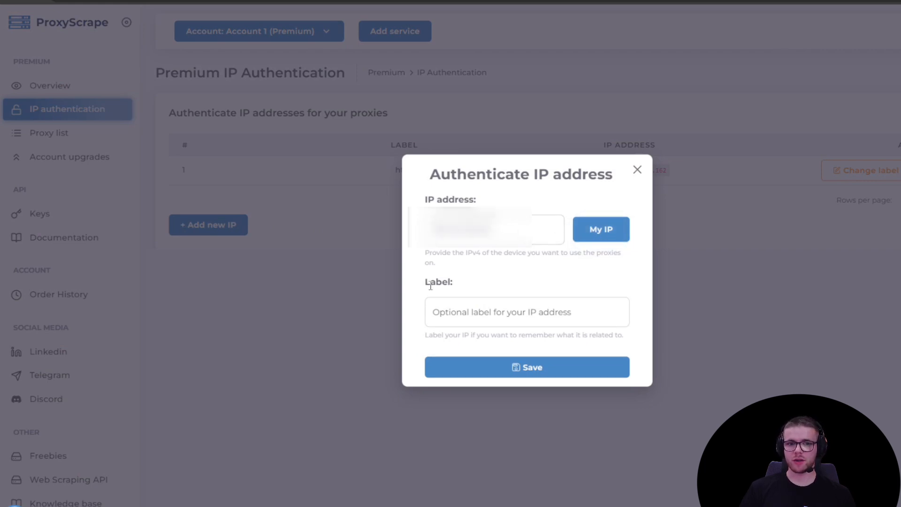
mouse_move(528, 380)
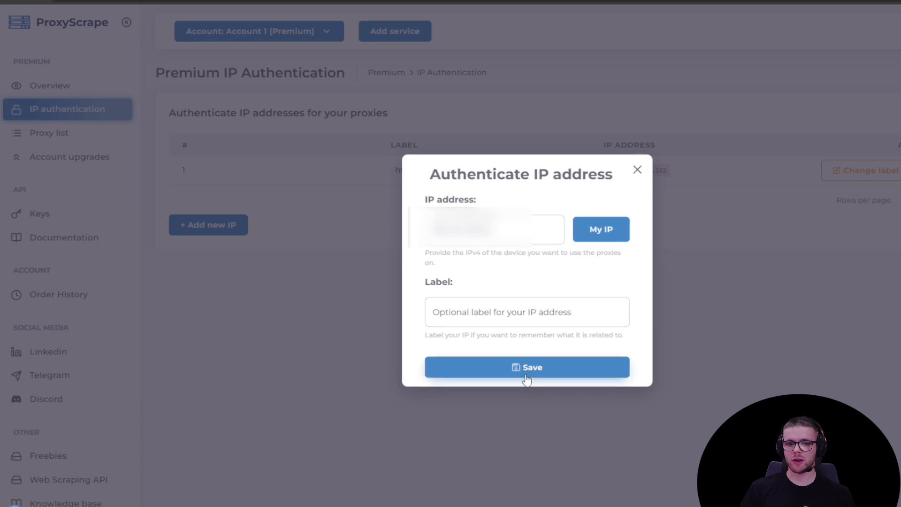
click(527, 367)
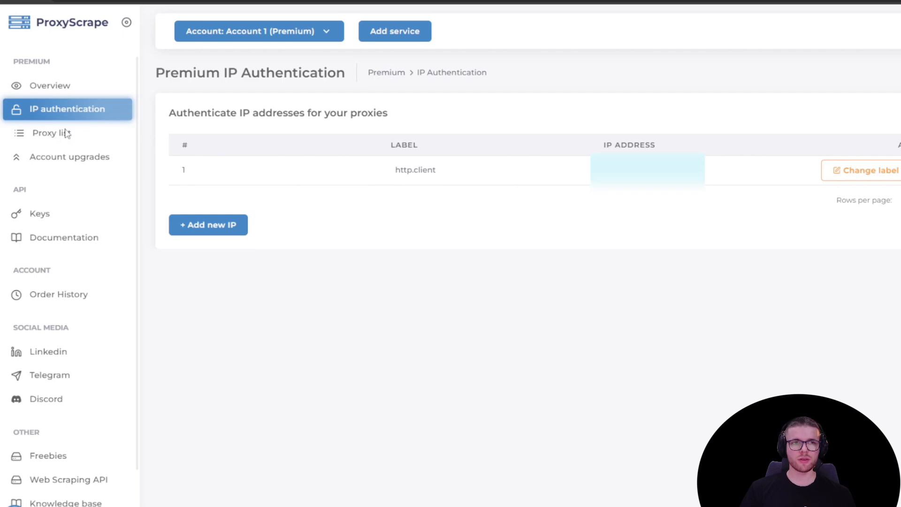
Step: View the premium proxy list table of 40,000 proxies
click(51, 134)
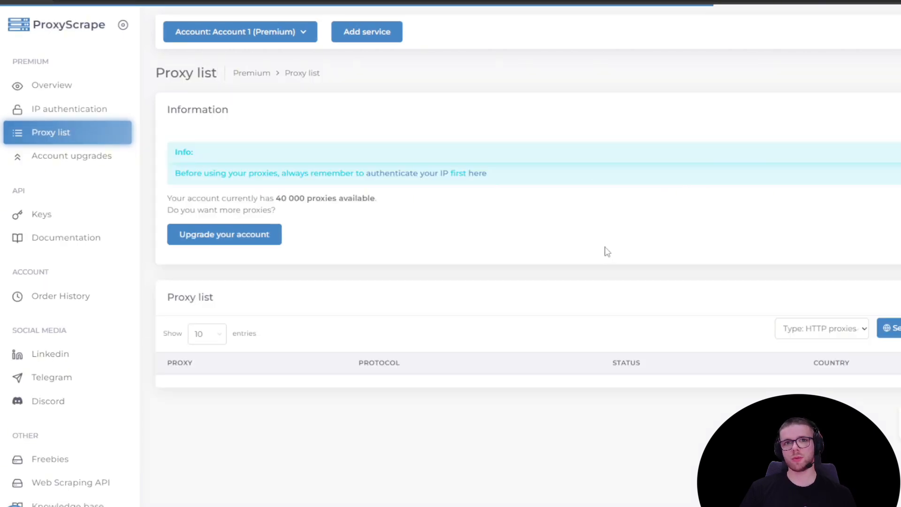
scroll(down, 3)
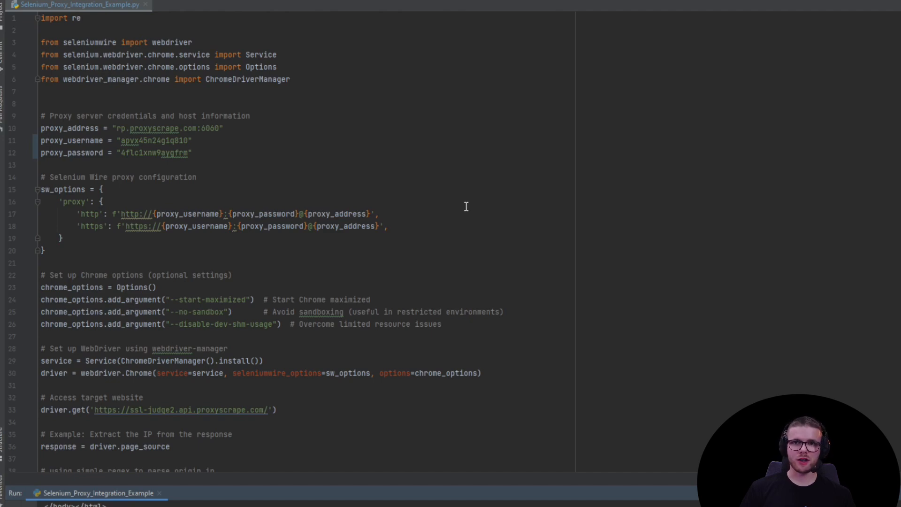
Step: Select the residential proxy username and password lines for editing
double_click(83, 128)
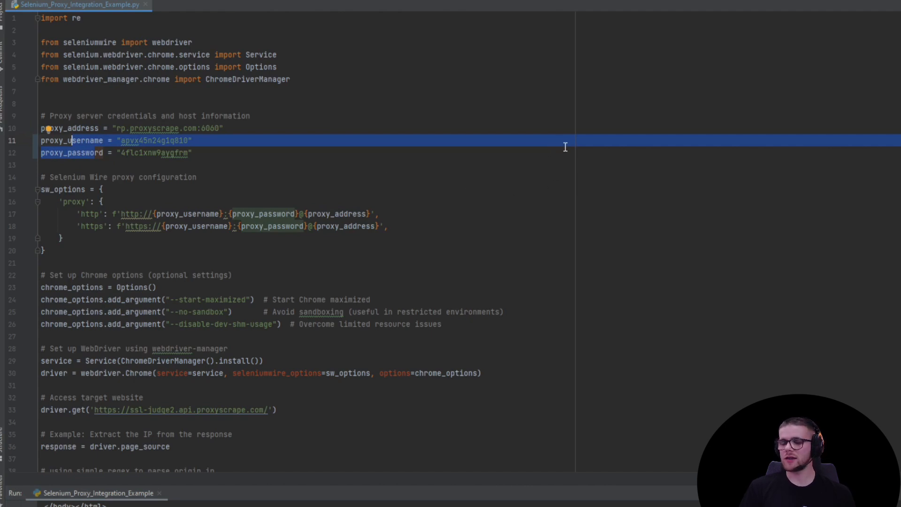
mouse_move(506, 160)
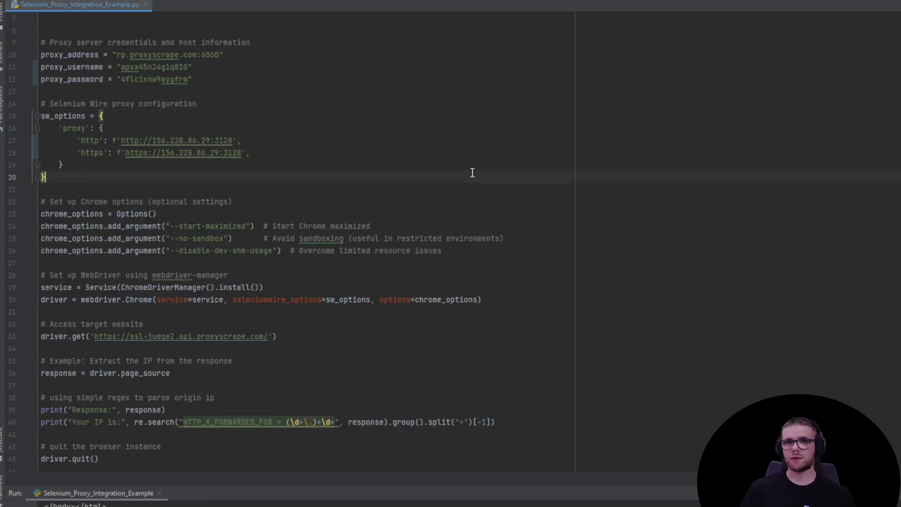
mouse_move(884, 62)
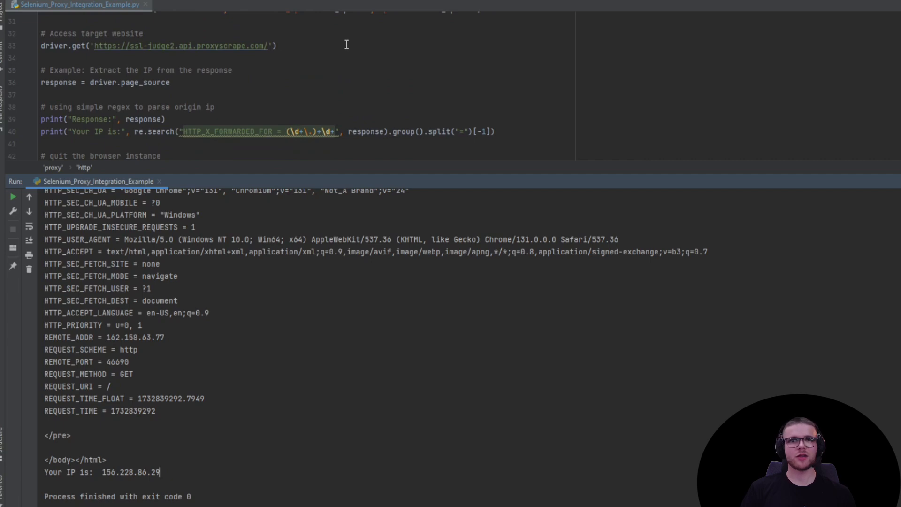
mouse_move(266, 317)
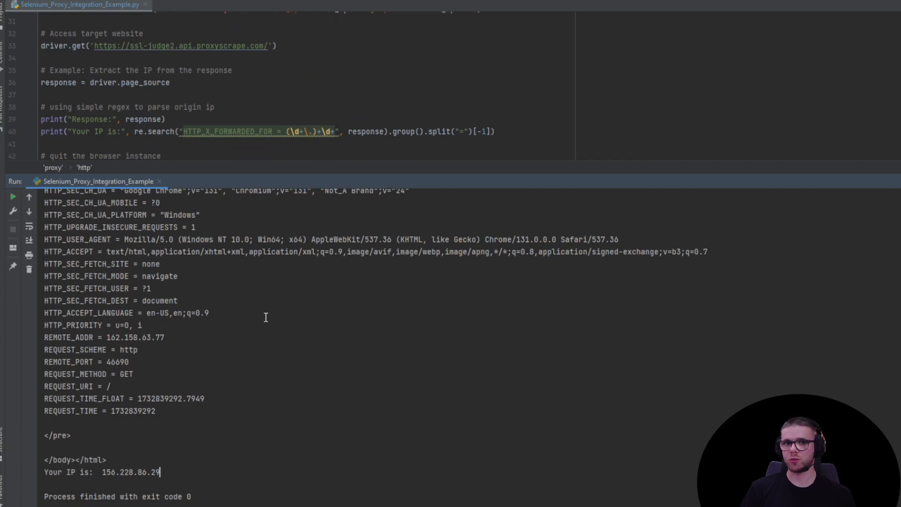